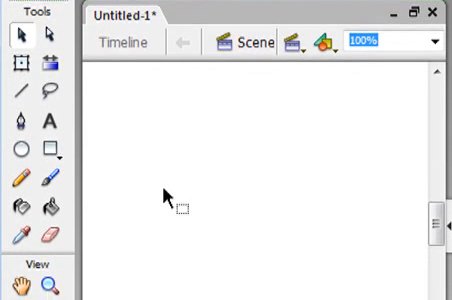
pyautogui.moveTo(20, 152)
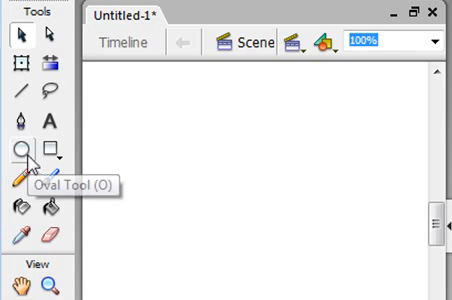
# Choose the Oval Tool to draw the dinosaur's body oval and head circle
pyautogui.click(16, 150)
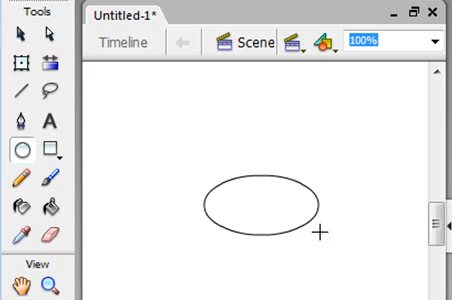
pyautogui.moveTo(378, 132)
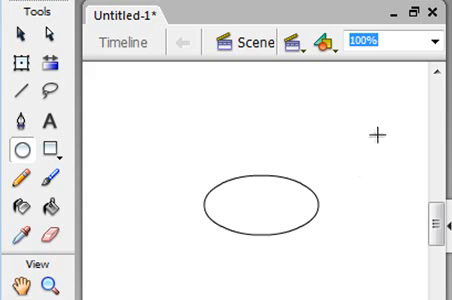
pyautogui.moveTo(380, 140)
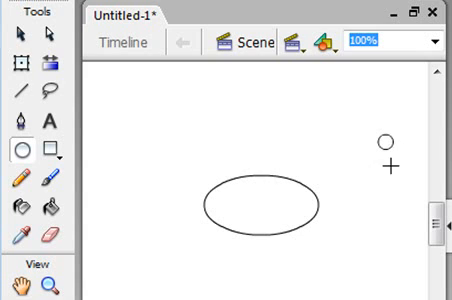
pyautogui.moveTo(18, 90)
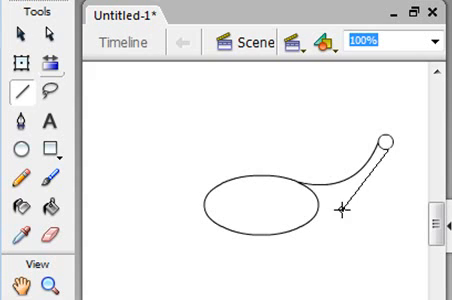
# Choose the Selection Tool to bend the neck lines joining body and head into curves
pyautogui.click(20, 36)
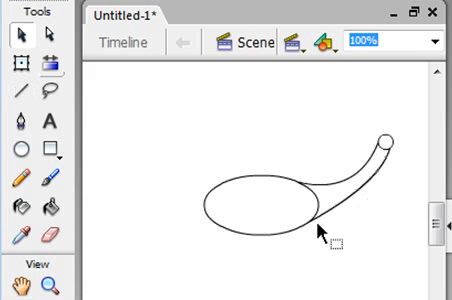